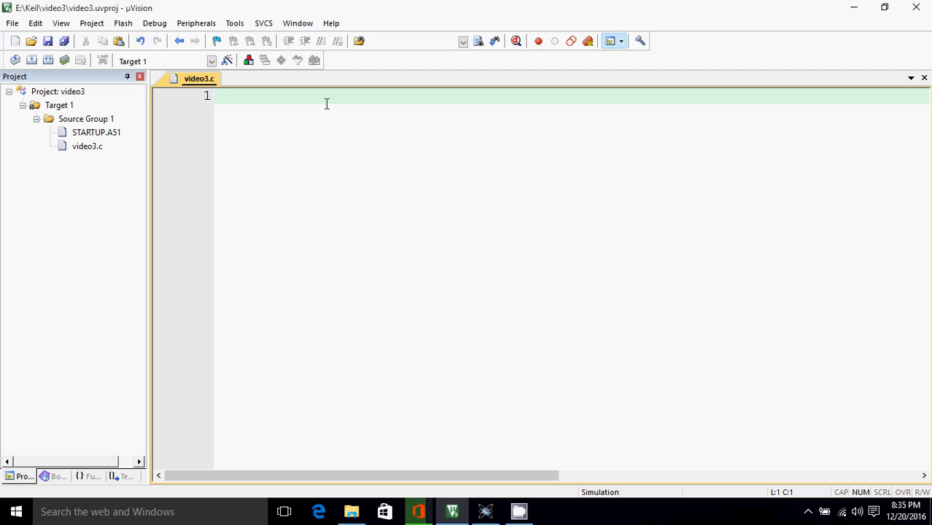
pyautogui.moveTo(102, 100)
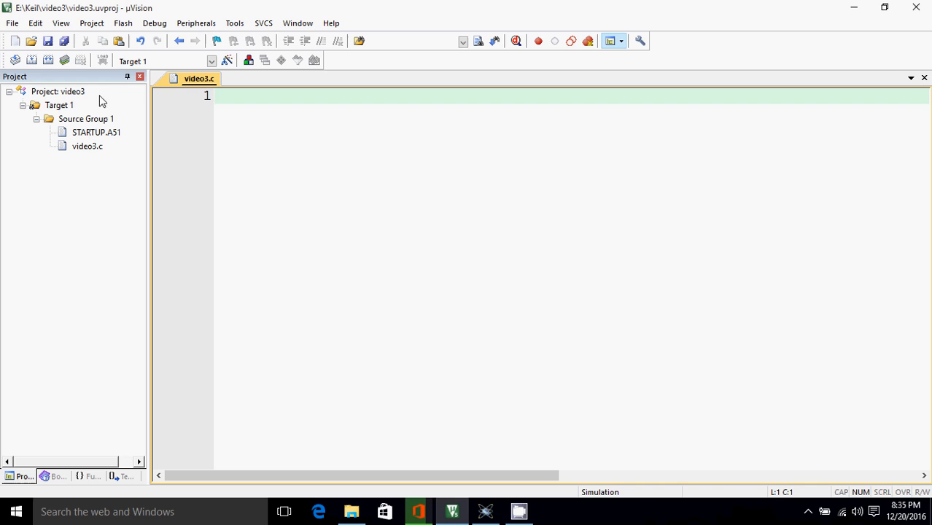
pyautogui.moveTo(95, 170)
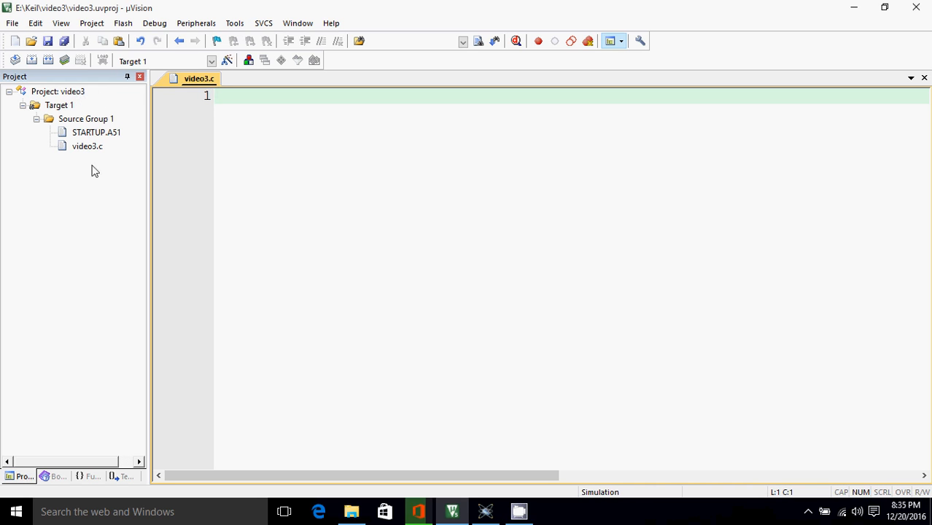
pyautogui.moveTo(88, 156)
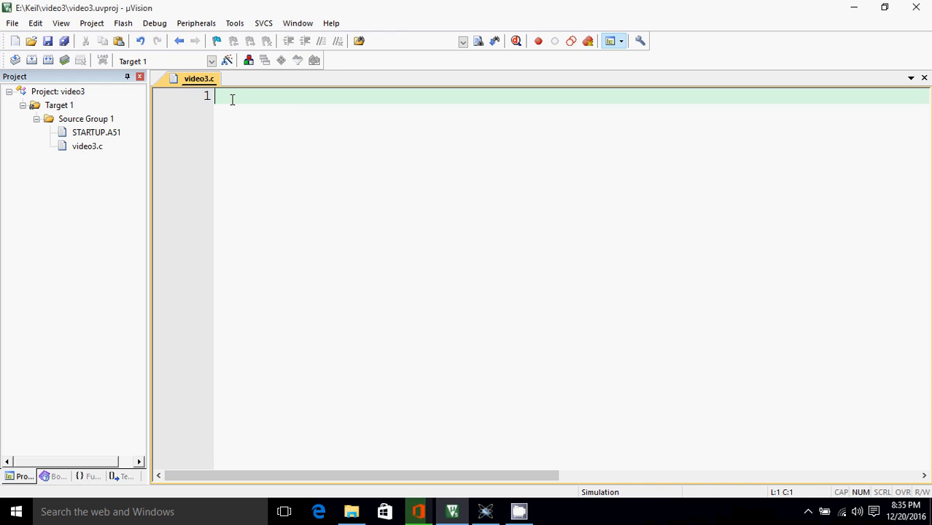
# Add the line #include<reg51.h> at the top of video3.c.
pyautogui.write('#inclu')
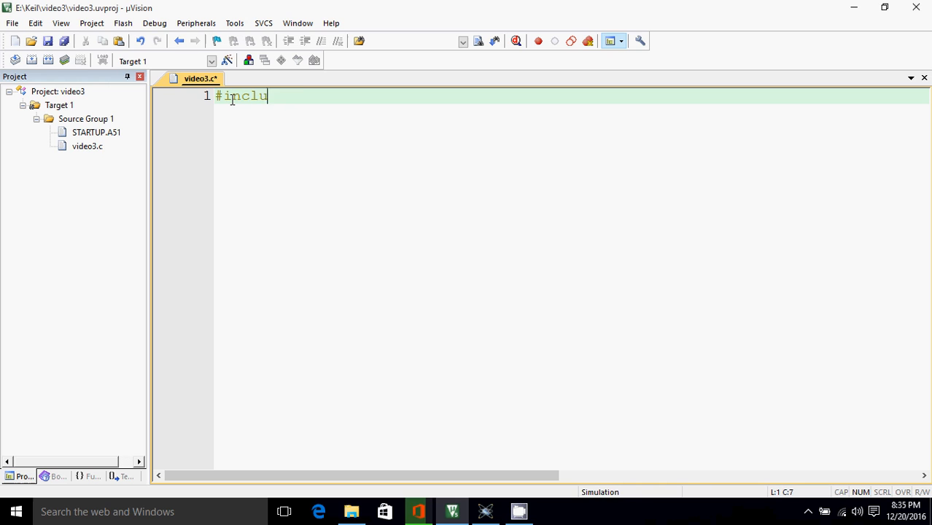
pyautogui.write('de<reg5>')
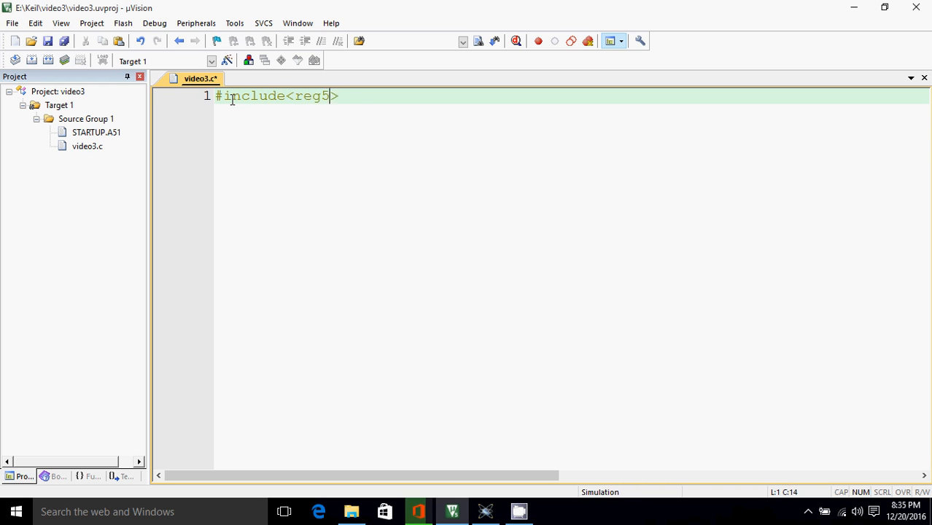
pyautogui.write('1.h')
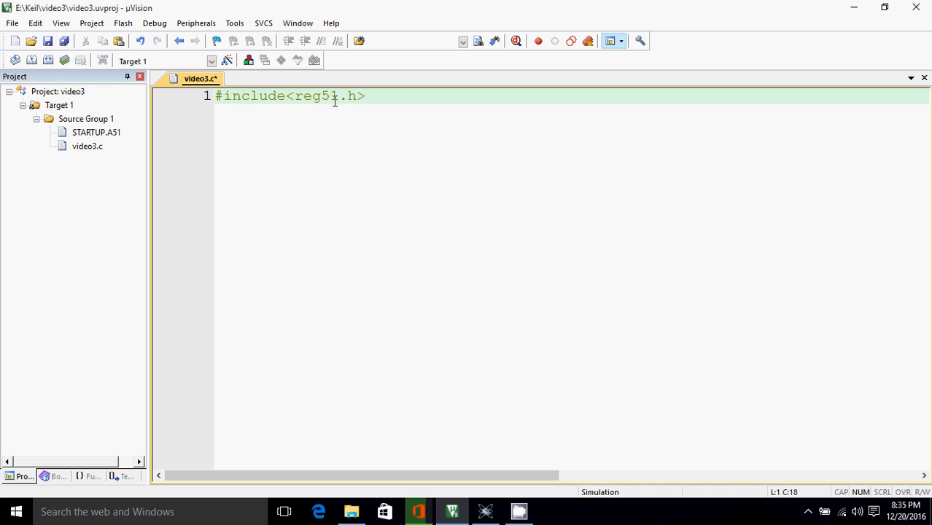
# Rebuild the video3 target (0 errors, 2 warnings) and expand video3.c to reveal reg51.h.
pyautogui.click(48, 60)
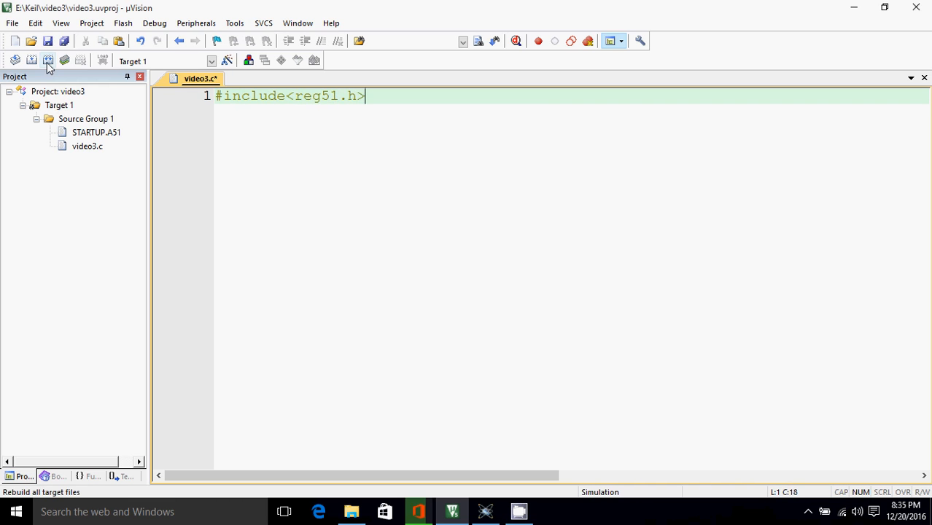
pyautogui.click(31, 60)
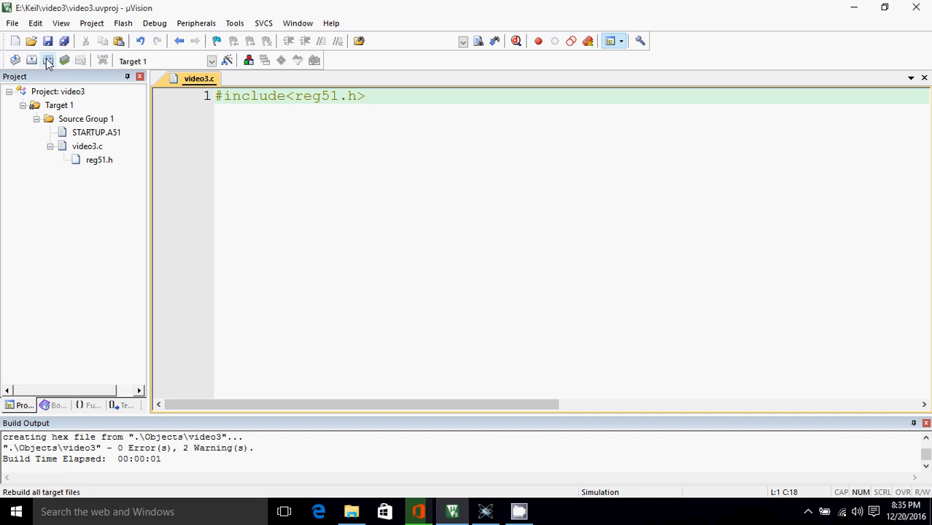
pyautogui.moveTo(88, 166)
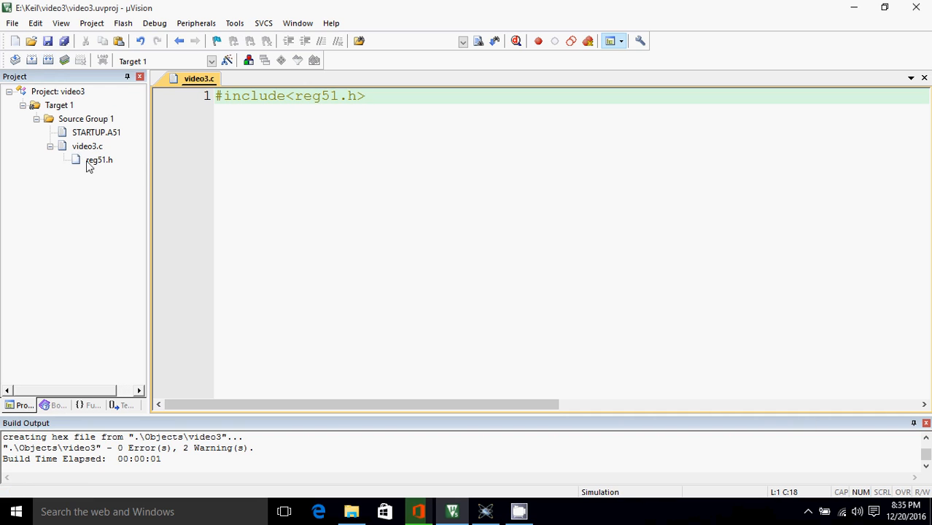
pyautogui.click(87, 145)
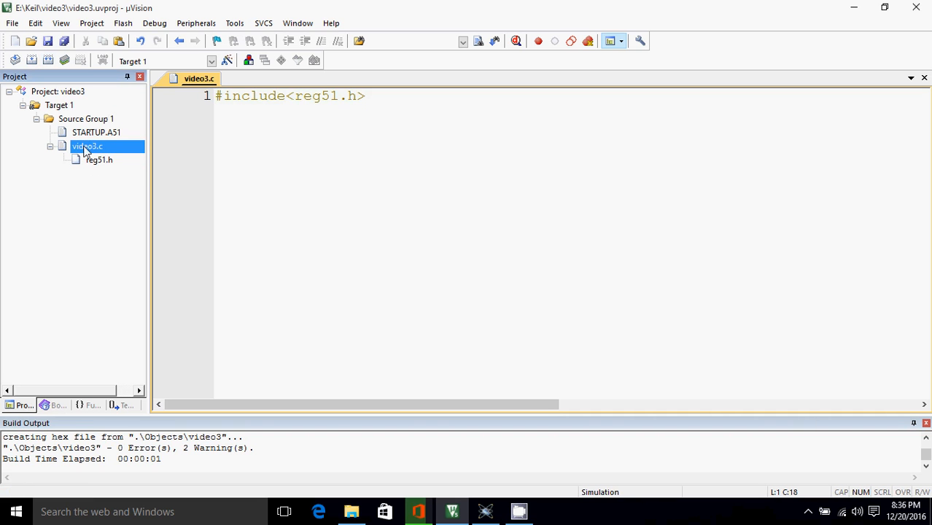
pyautogui.moveTo(103, 166)
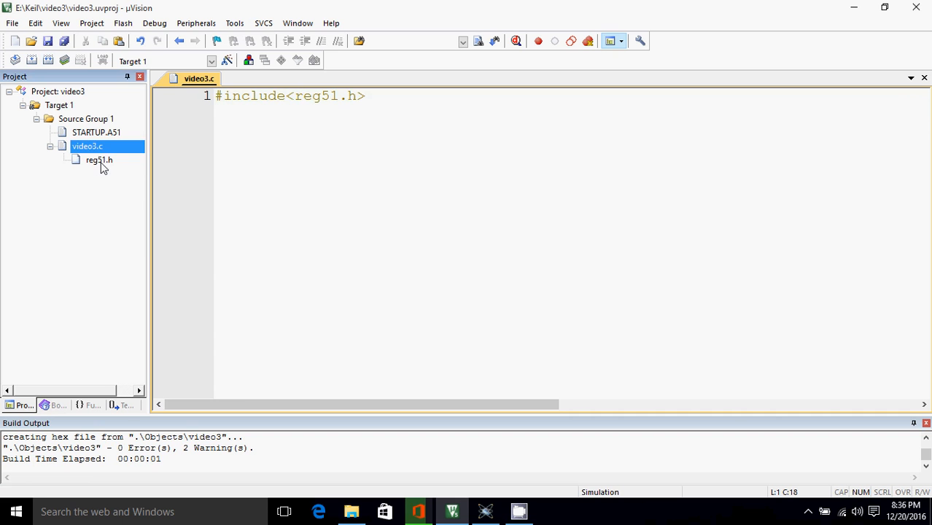
# Open reg51.h from the Project pane and scroll down to its register definitions.
pyautogui.doubleClick(99, 159)
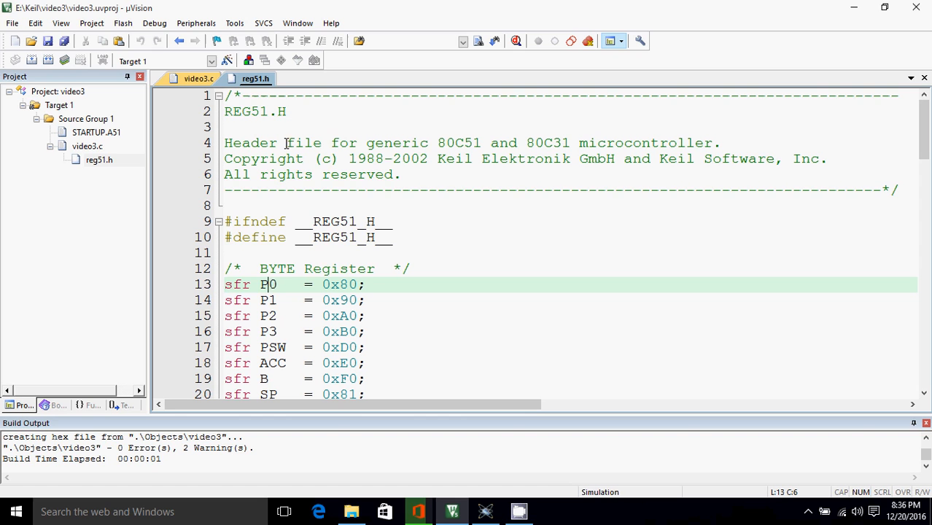
pyautogui.moveTo(466, 146)
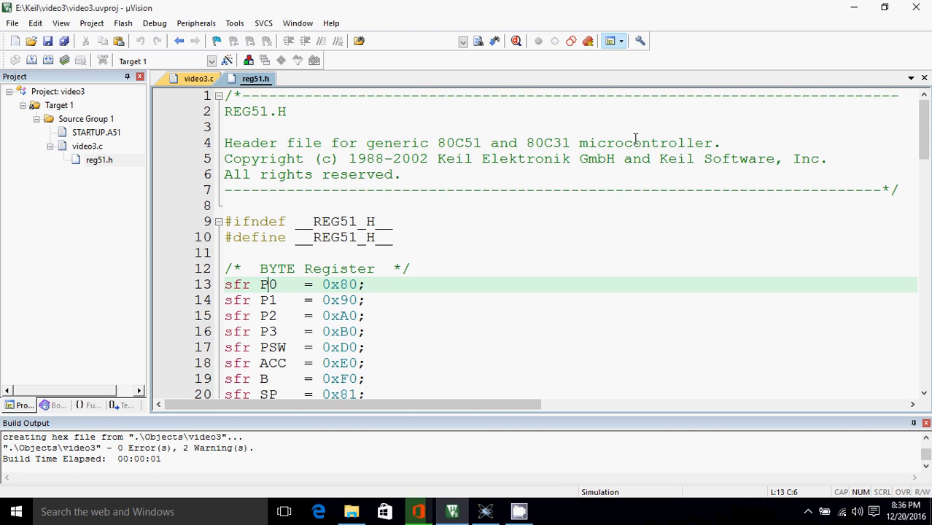
pyautogui.scroll(-3)
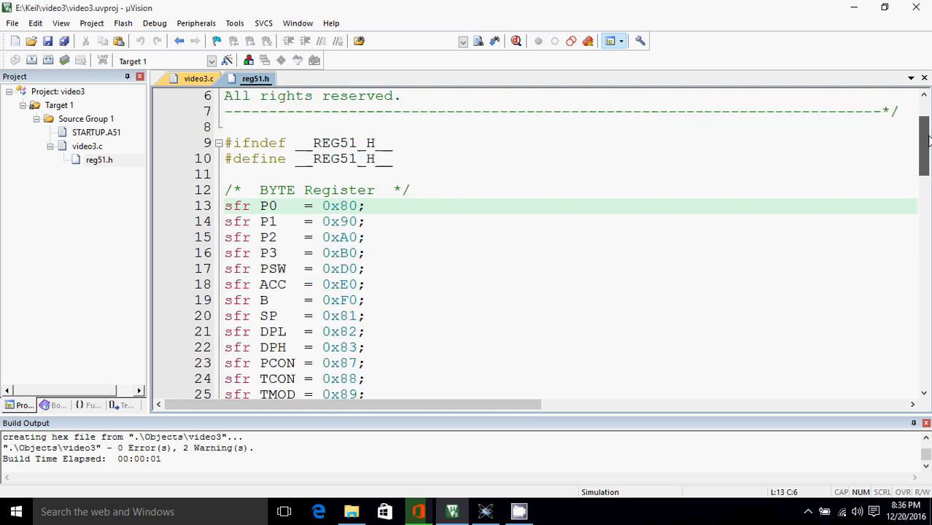
pyautogui.scroll(-3)
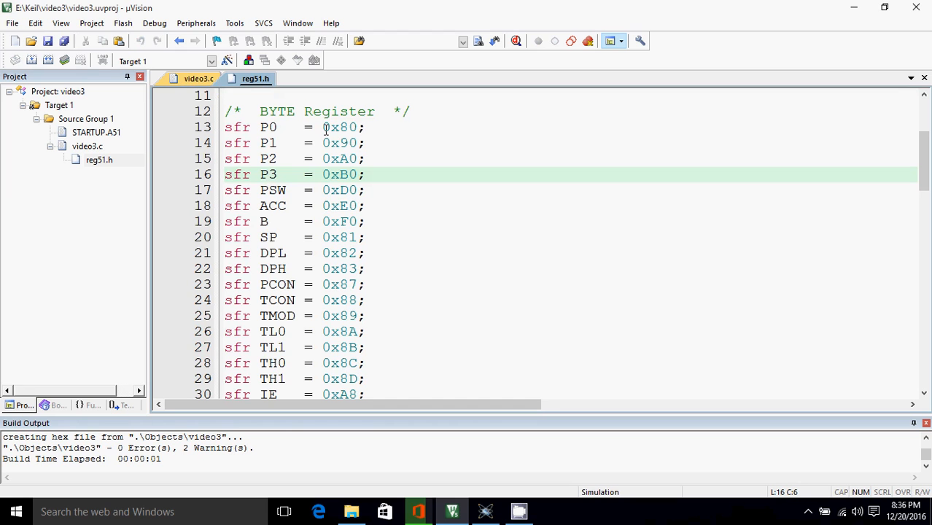
# Point out the sfr definitions for P3, P2 and P0, highlighting P0's 0x80 address.
pyautogui.click(267, 174)
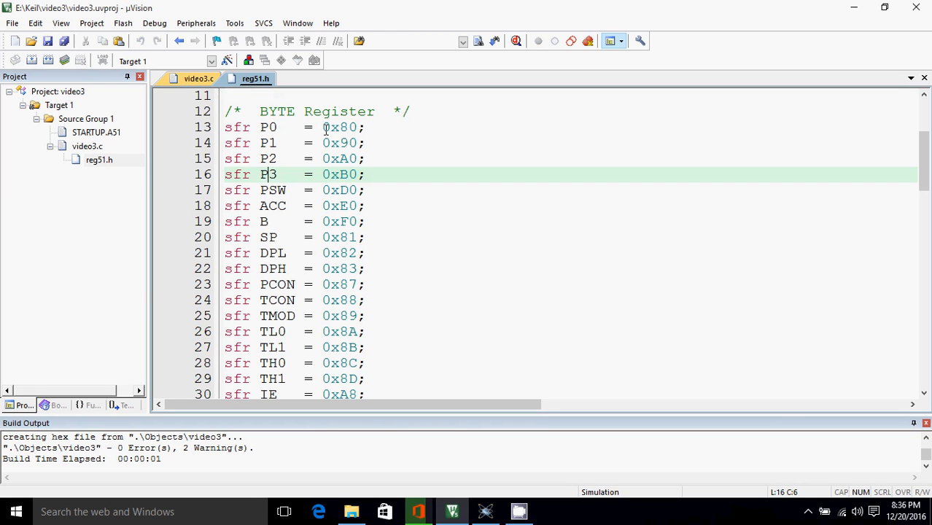
pyautogui.click(269, 159)
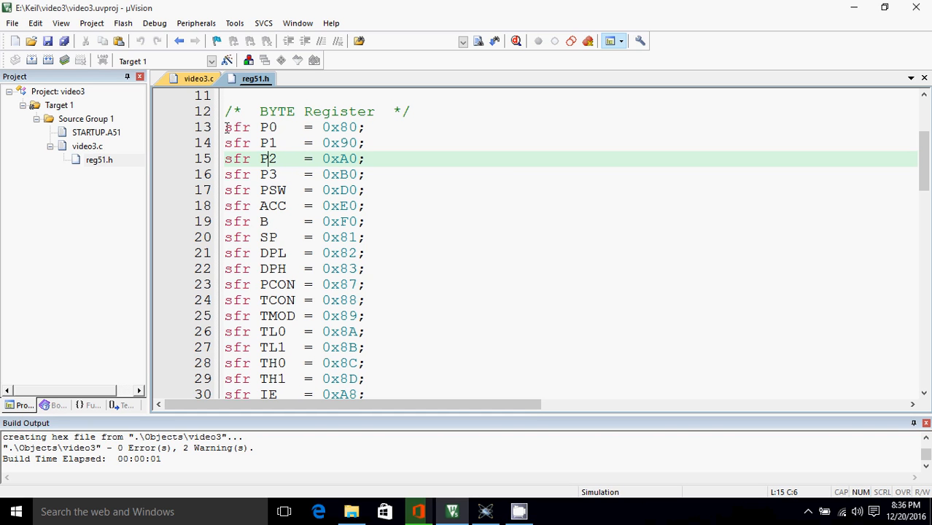
pyautogui.doubleClick(236, 127)
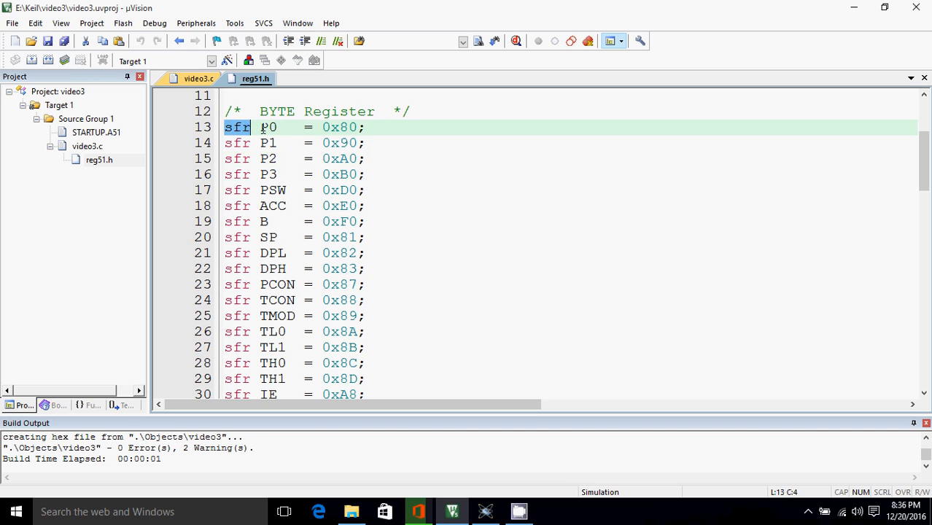
pyautogui.click(275, 127)
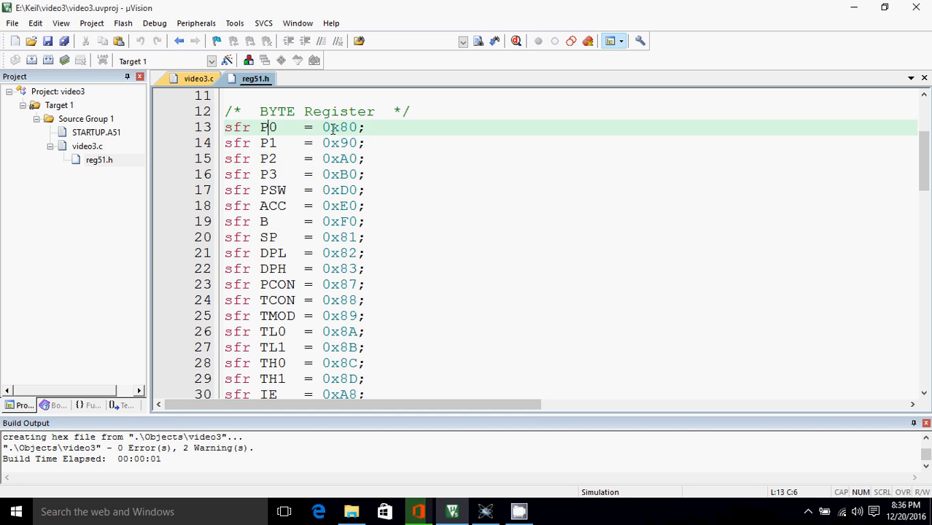
pyautogui.doubleClick(339, 127)
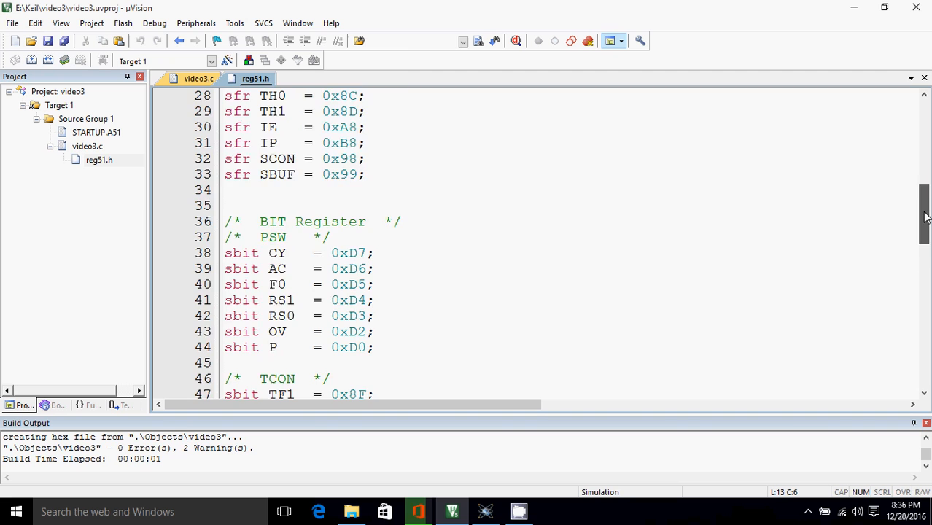
pyautogui.scroll(-3)
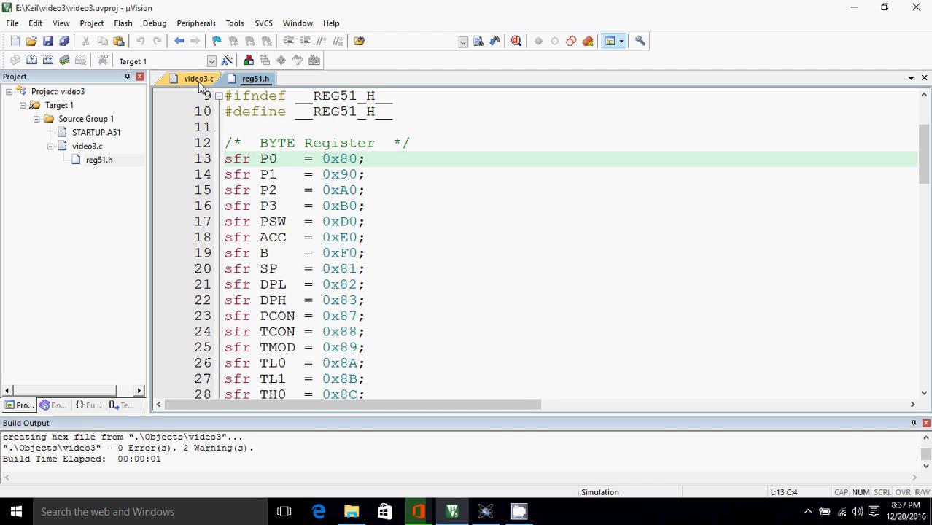
# In video3.c, write int main(void) with a while(1) loop containing P2=P1;.
pyautogui.click(198, 78)
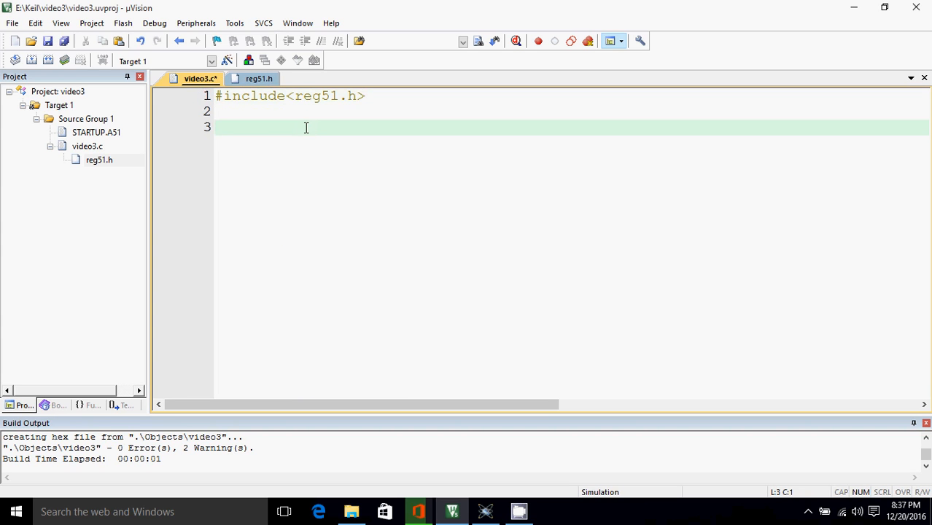
pyautogui.click(258, 78)
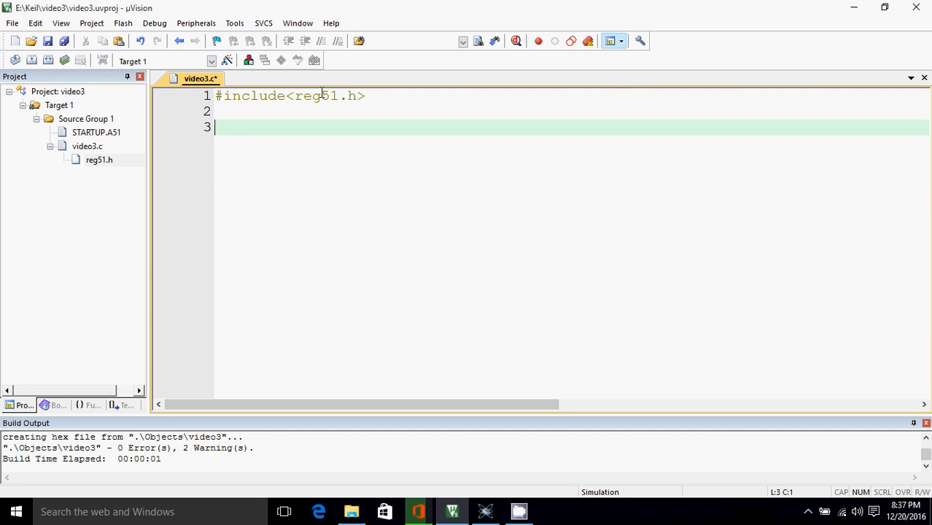
pyautogui.write('int main')
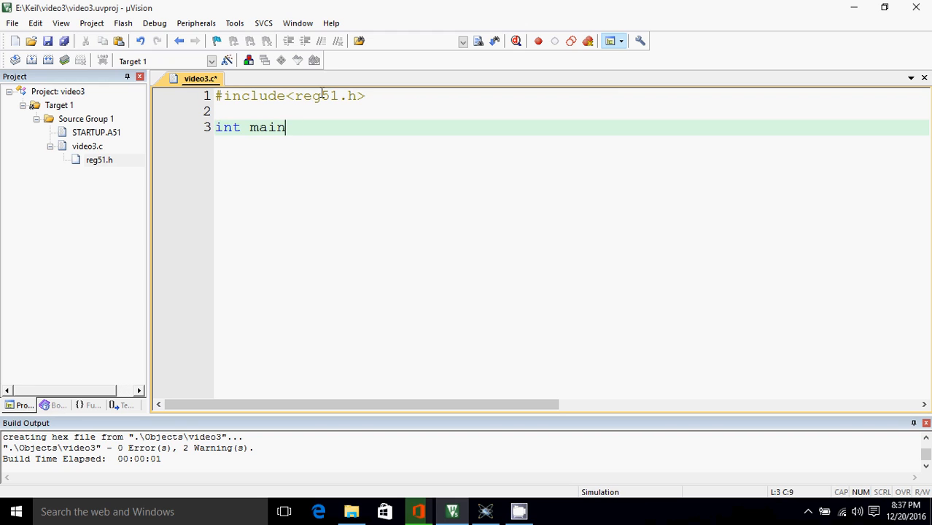
pyautogui.write('(void)')
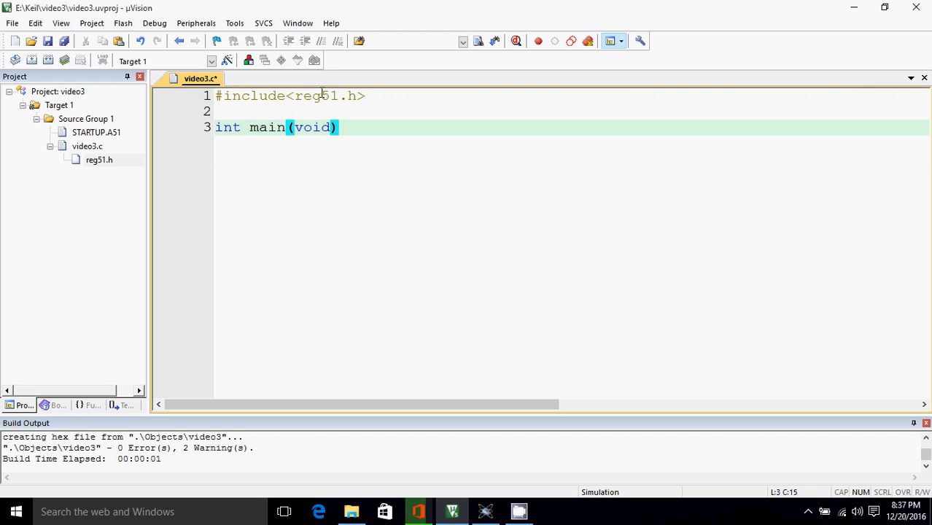
pyautogui.write('{')
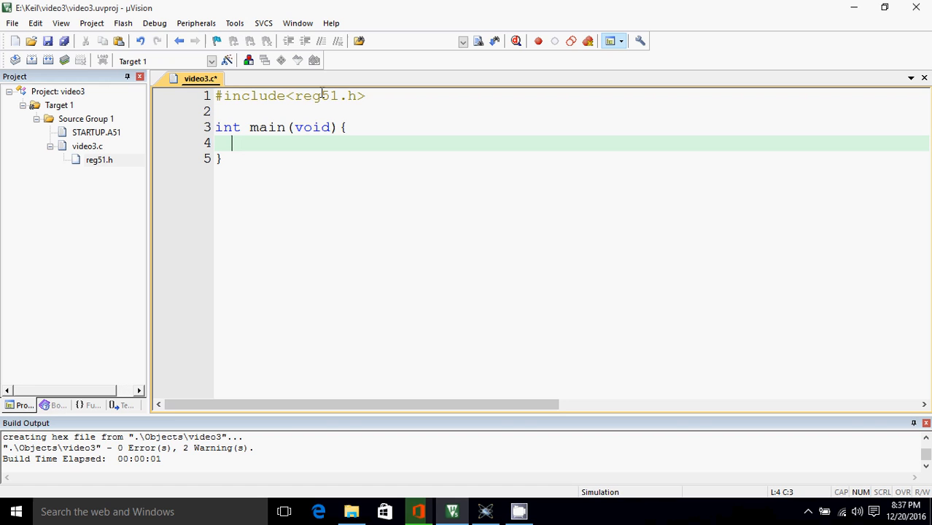
pyautogui.write('while(')
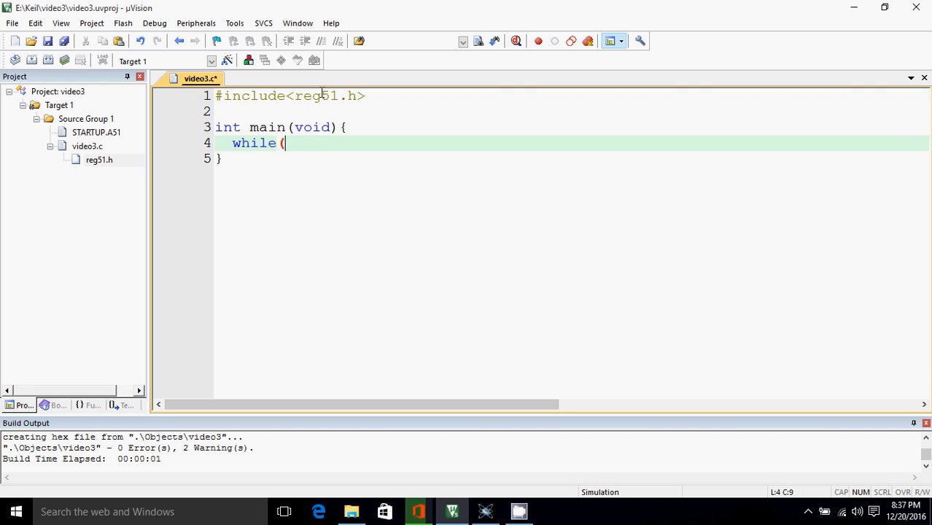
pyautogui.write('1)')
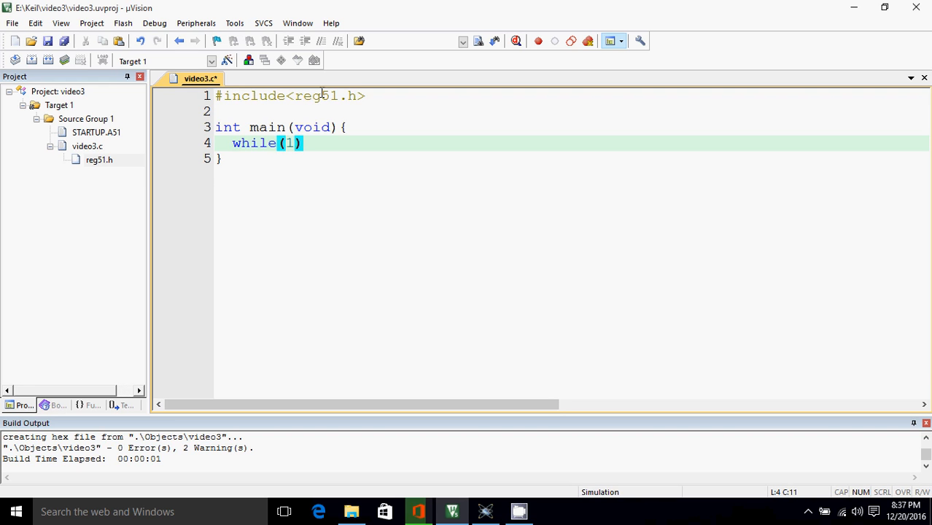
pyautogui.write('{')
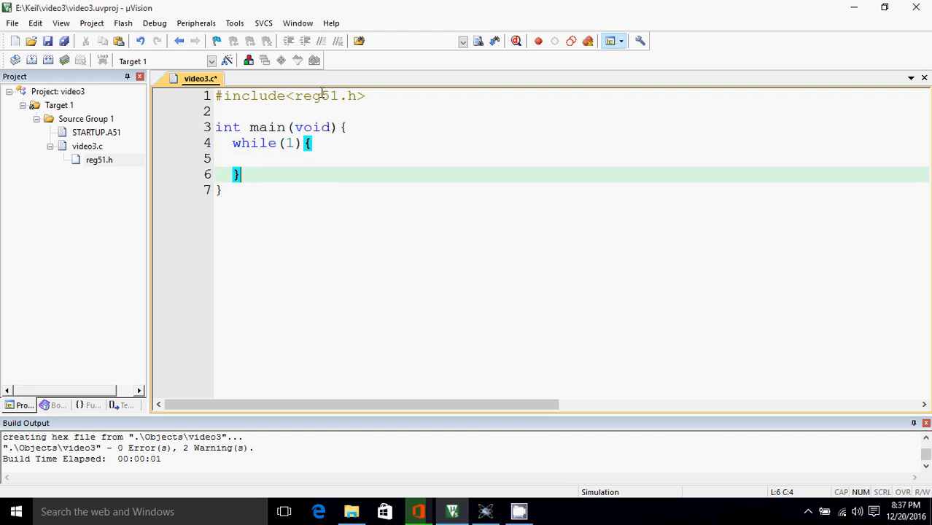
pyautogui.click(233, 158)
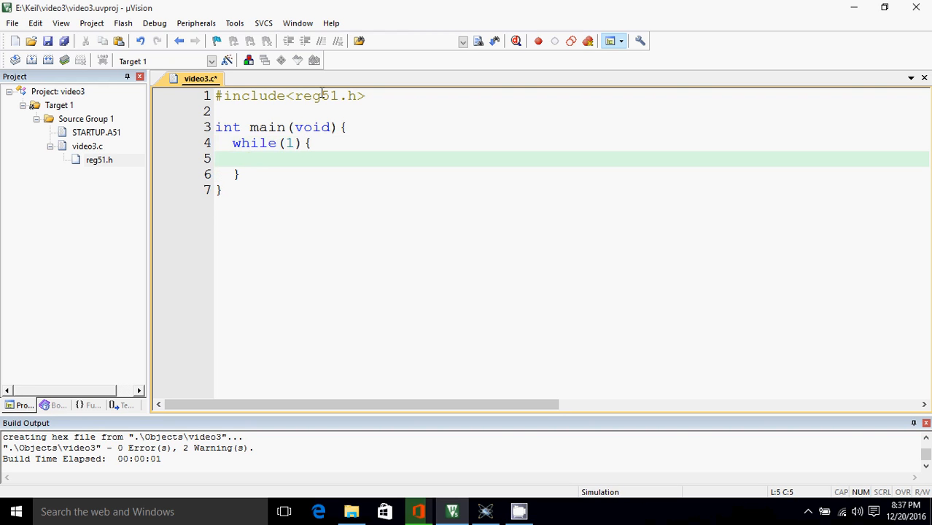
pyautogui.write('P2=')
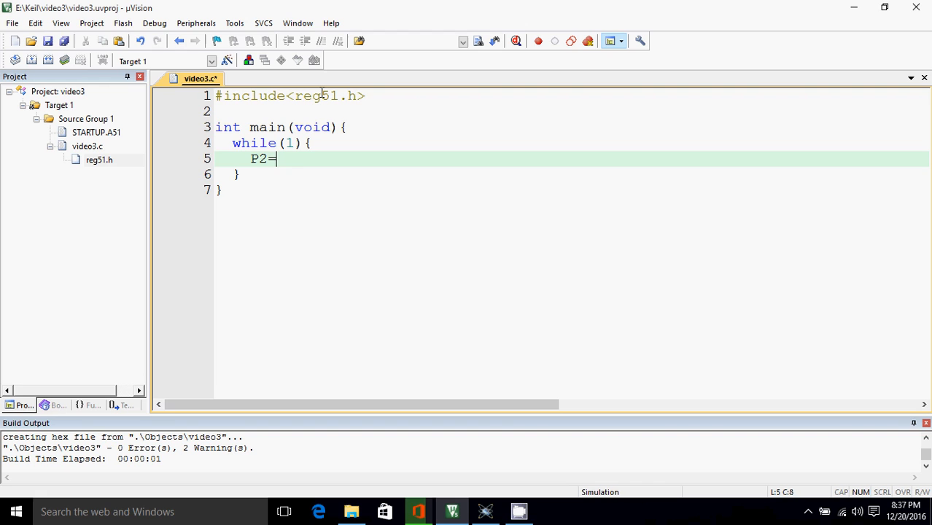
pyautogui.write('P1;')
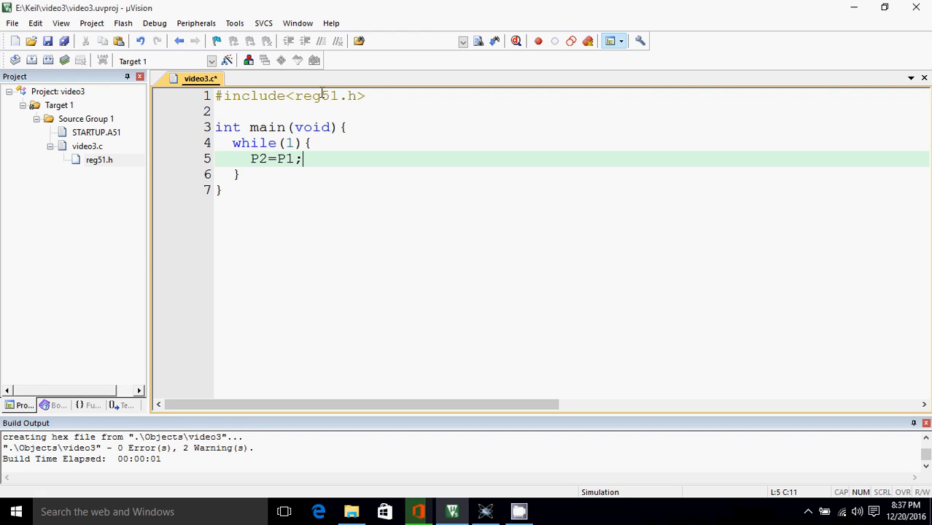
pyautogui.moveTo(151, 16)
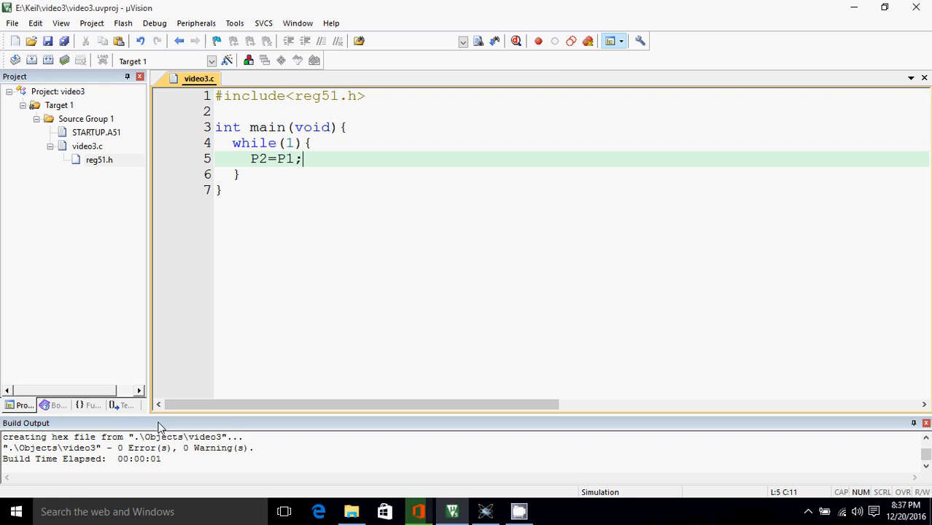
pyautogui.moveTo(558, 70)
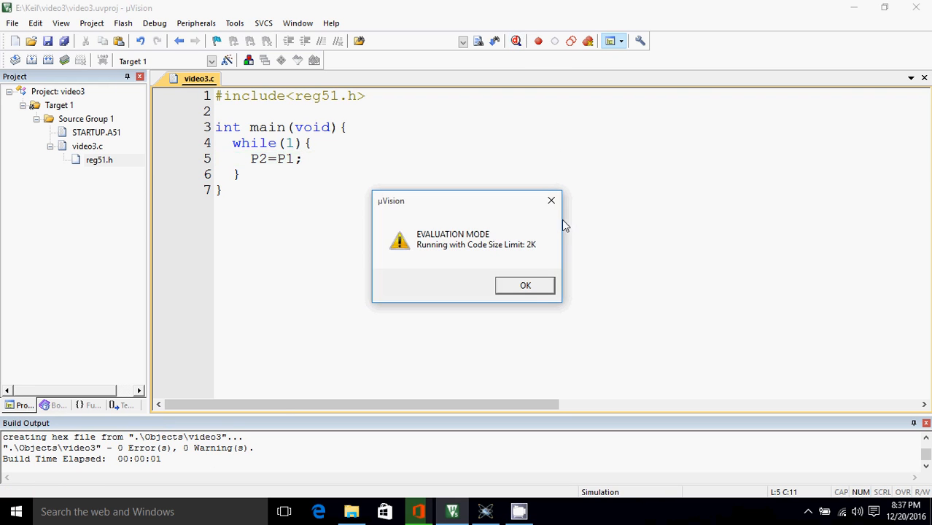
# Dismiss the evaluation notice and open the Port 1 and Port 2 monitors, both reading 0xFF.
pyautogui.click(524, 285)
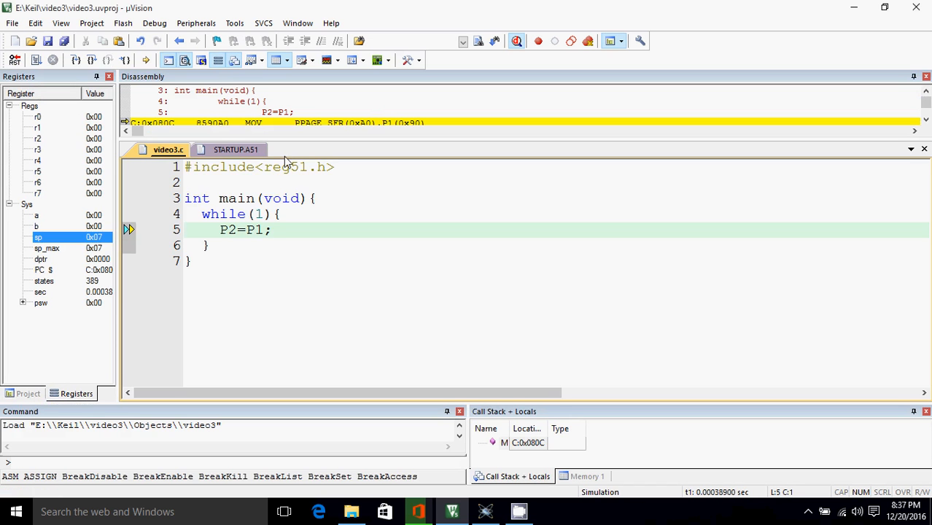
pyautogui.click(196, 22)
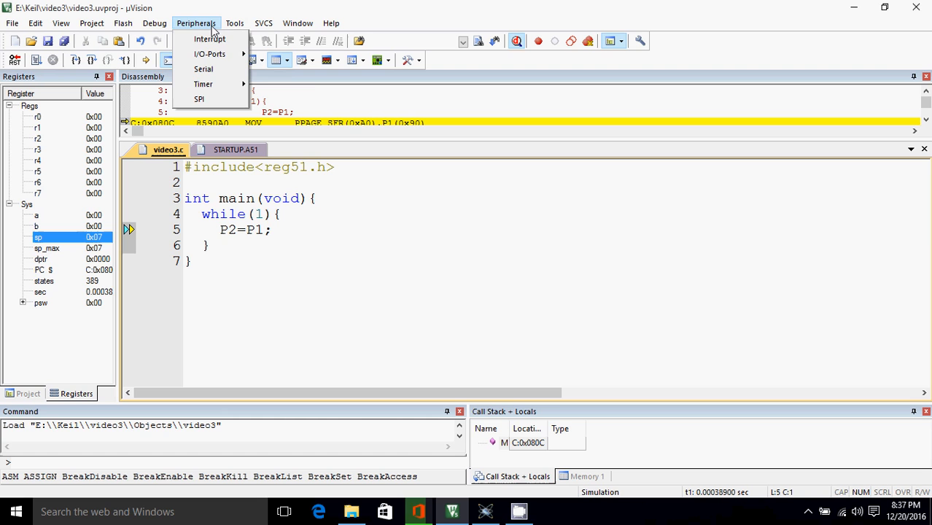
pyautogui.moveTo(210, 54)
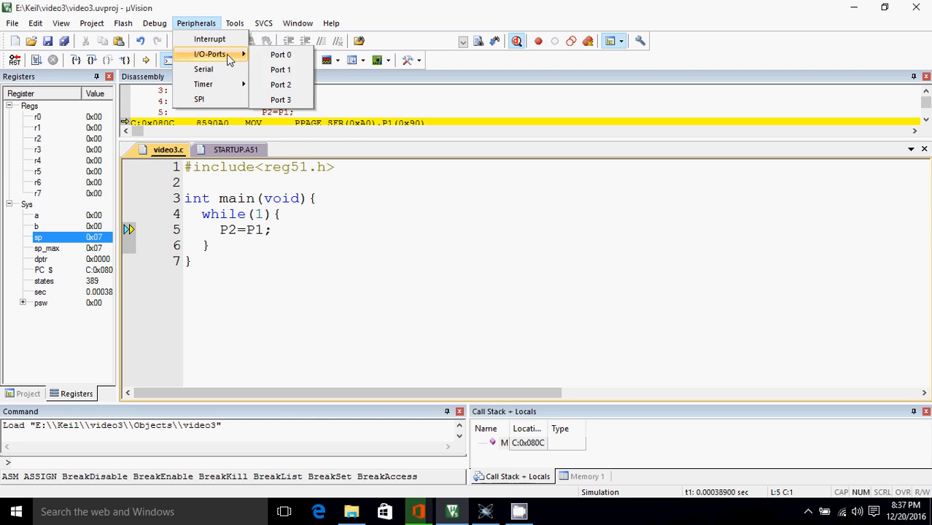
pyautogui.click(280, 69)
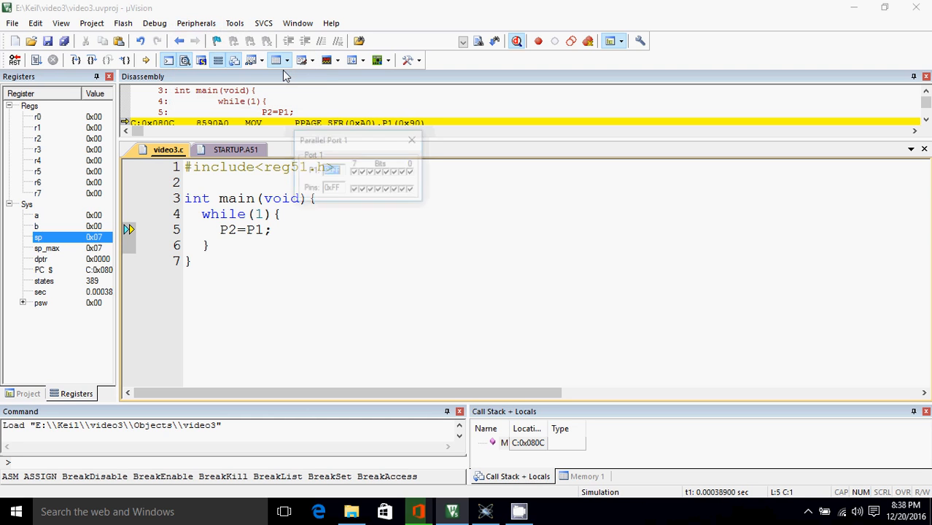
pyautogui.click(195, 22)
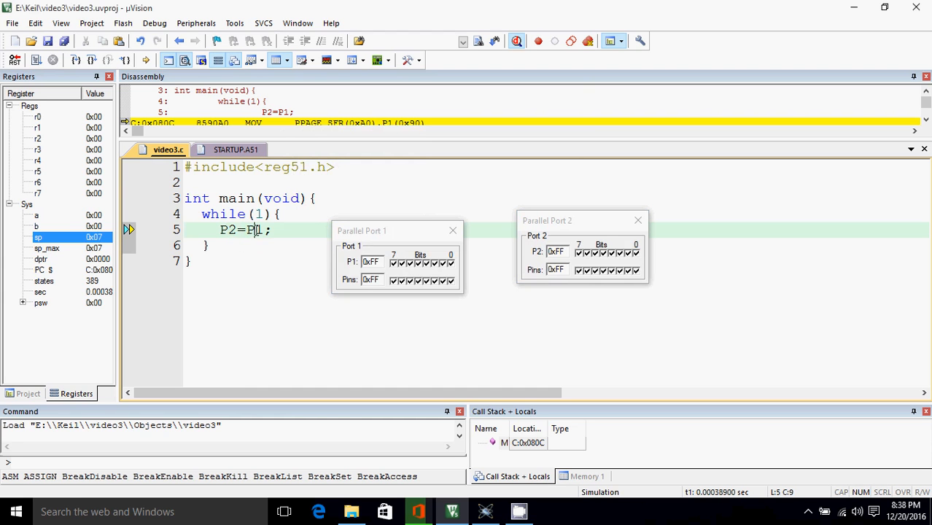
# Run the simulation and clear Port 1 bit 4 so both ports read 0xEF.
pyautogui.click(36, 60)
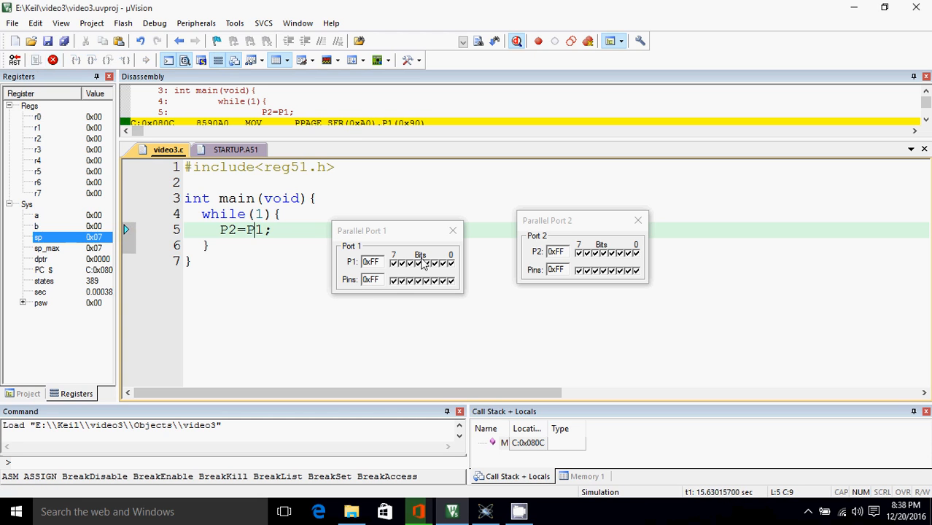
pyautogui.click(426, 262)
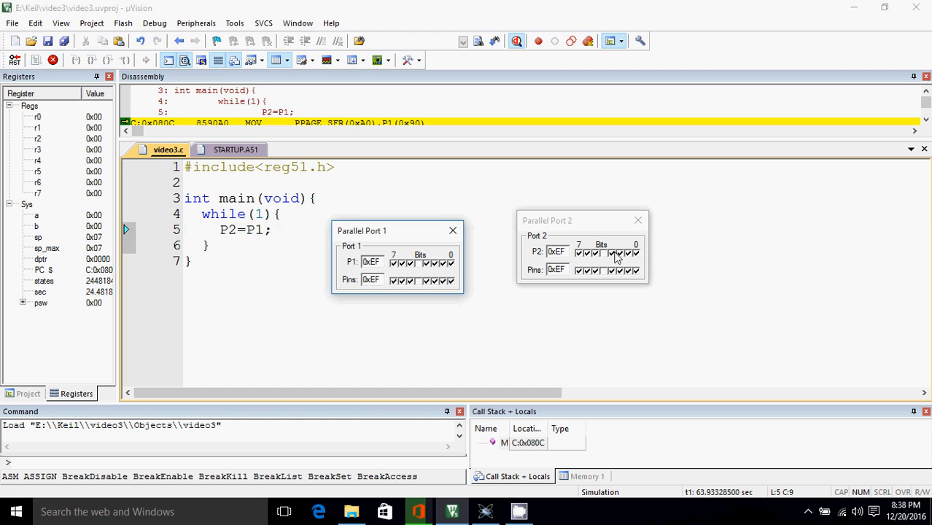
pyautogui.moveTo(572, 226)
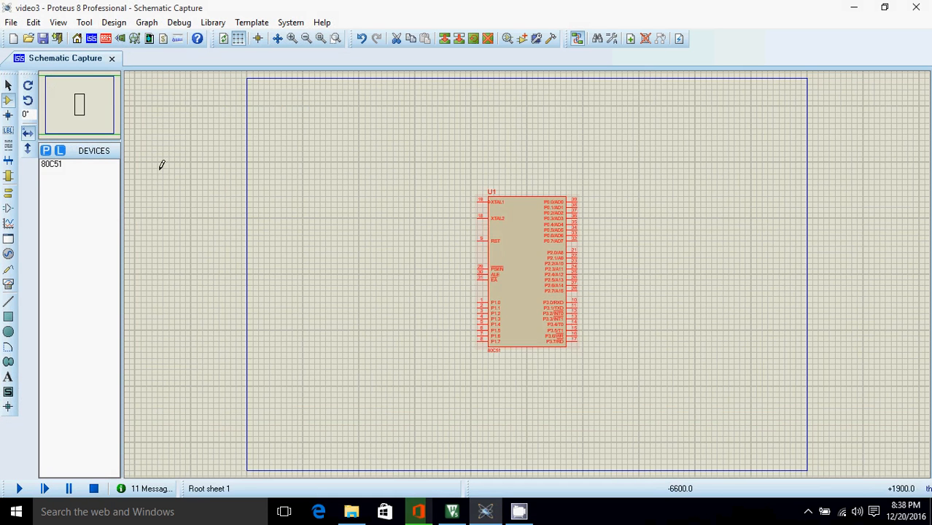
# Search the Proteus parts library for 'logic state' and pick the LOGICSTATE and LOGICPROBE (BIG) parts.
pyautogui.click(51, 163)
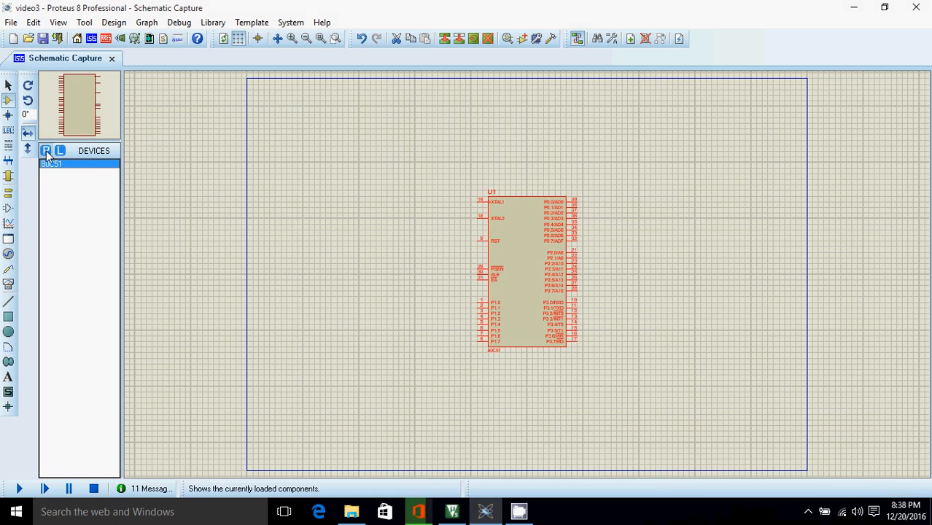
pyautogui.click(45, 150)
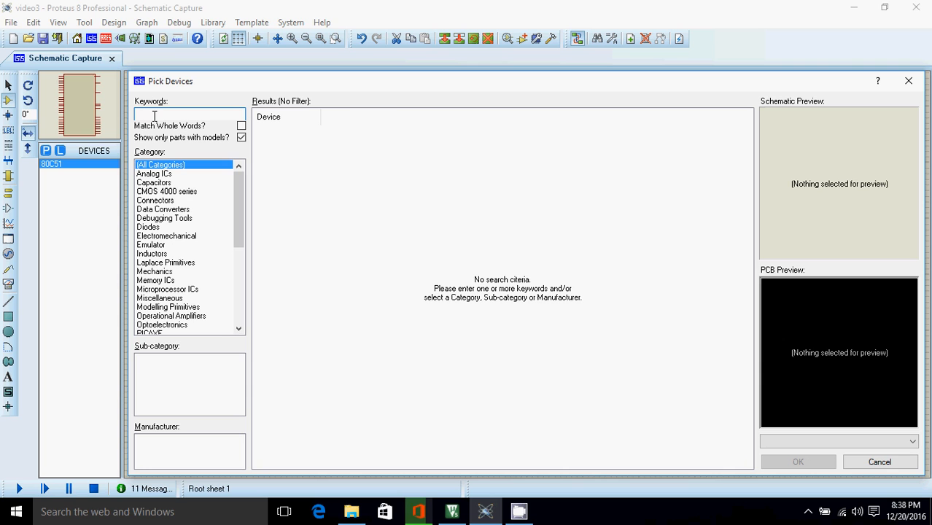
pyautogui.write('logic state')
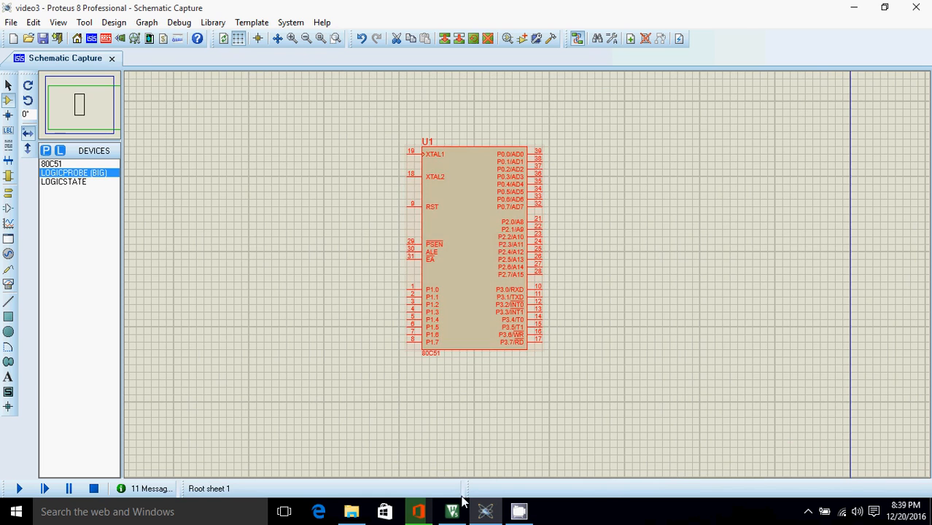
pyautogui.click(452, 511)
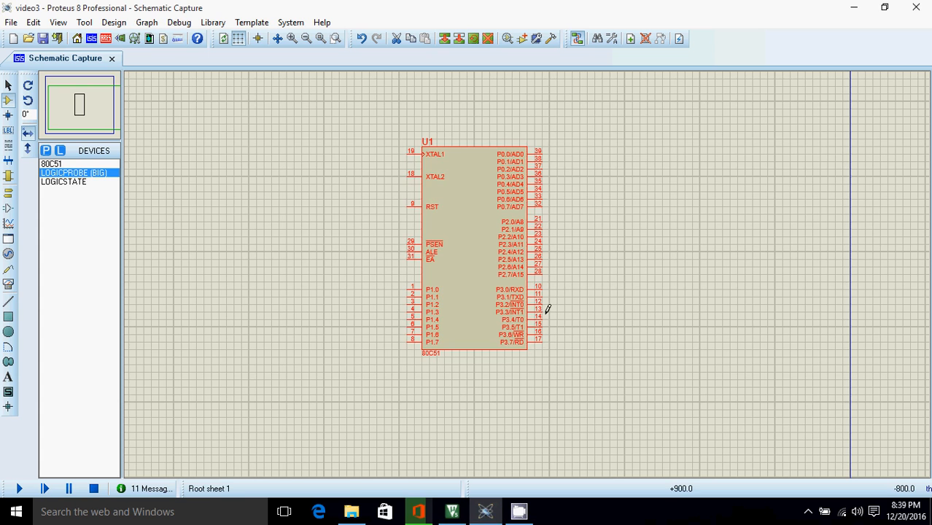
# Check the 80C51 properties, then place LOGICPROBE (BIG) indicators down the chip's right side.
pyautogui.doubleClick(470, 248)
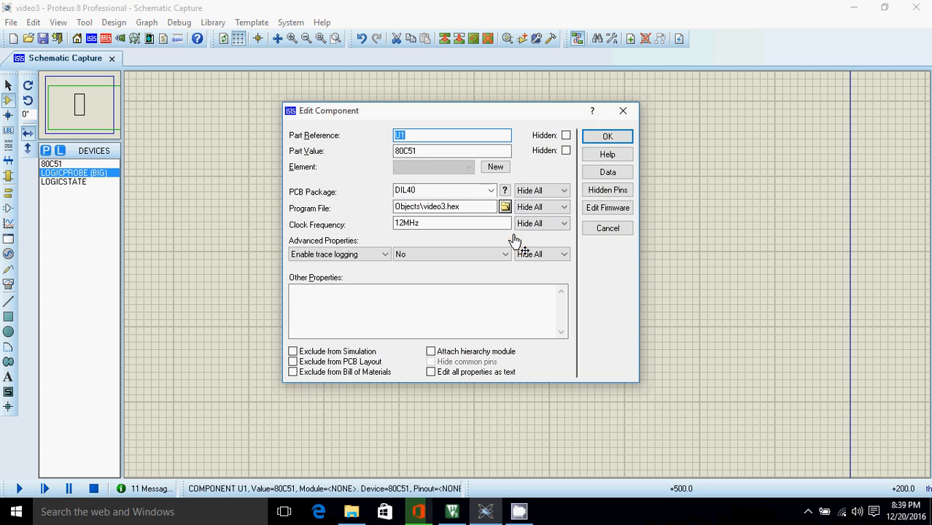
pyautogui.click(606, 136)
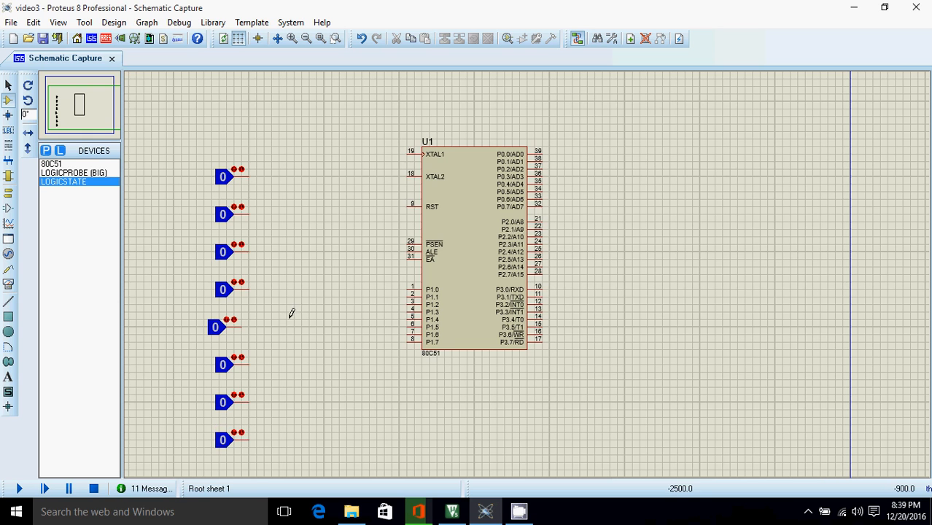
pyautogui.click(73, 172)
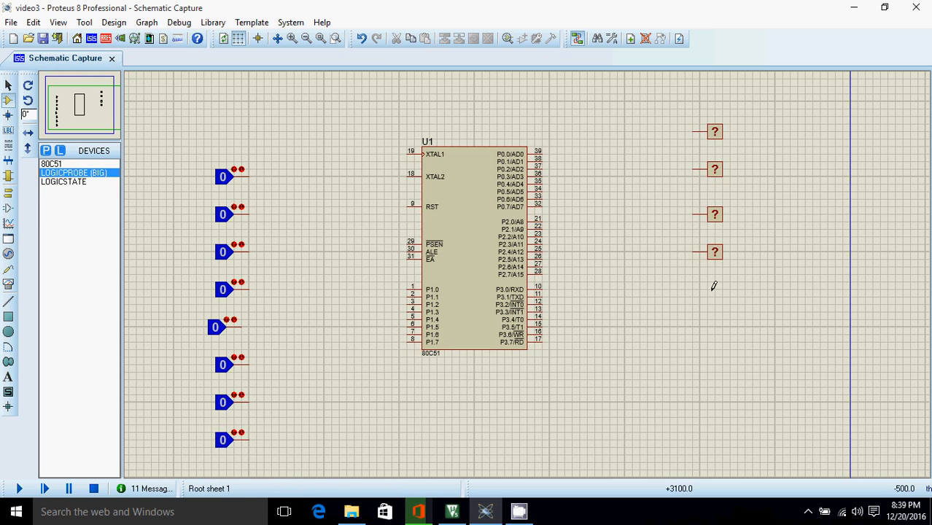
pyautogui.click(715, 341)
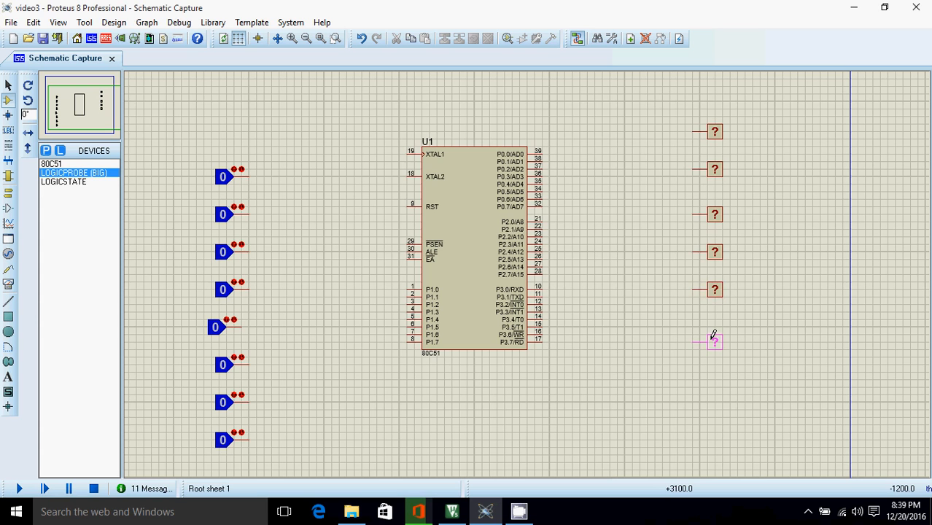
pyautogui.moveTo(714, 340); pyautogui.dragTo(714, 377)
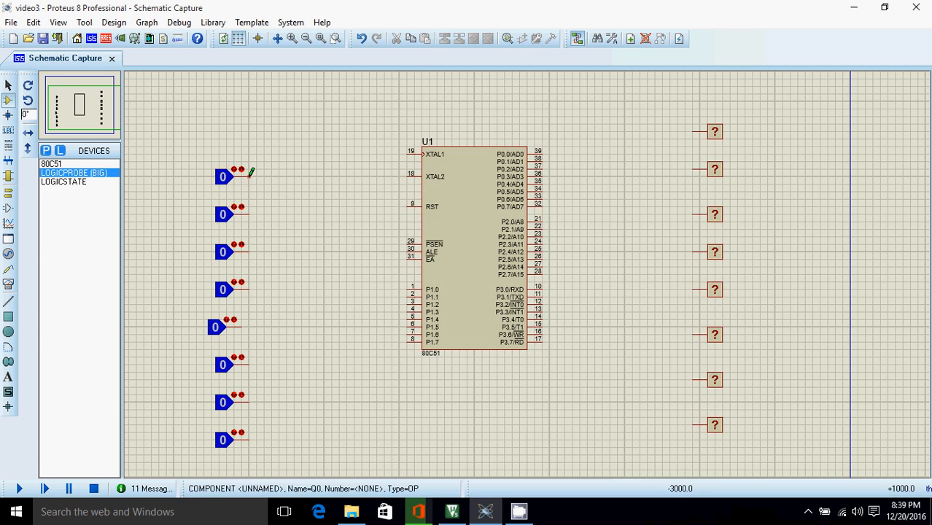
# Draw wires from the logic state terminals to the 80C51 Port 1 pins, e.g. P1.0 and P1.3.
pyautogui.moveTo(252, 173); pyautogui.dragTo(408, 284)
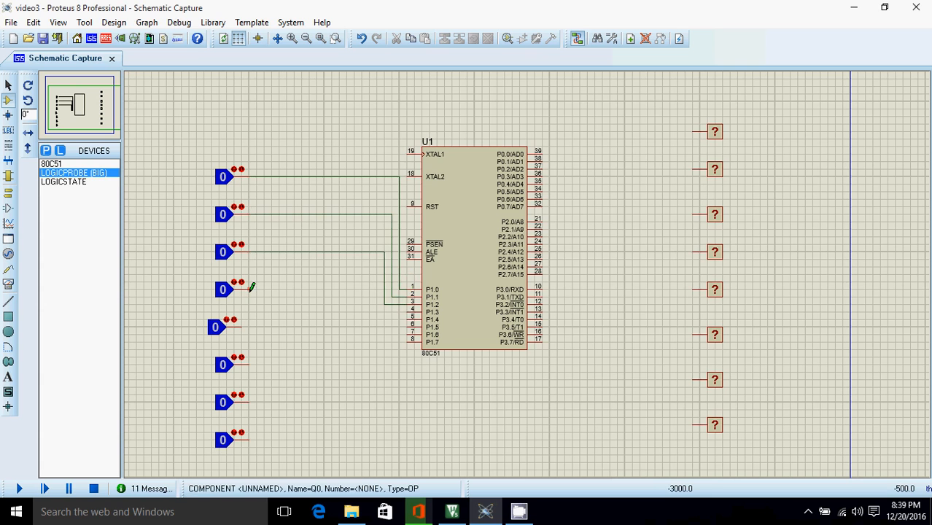
pyautogui.moveTo(251, 288); pyautogui.dragTo(377, 311)
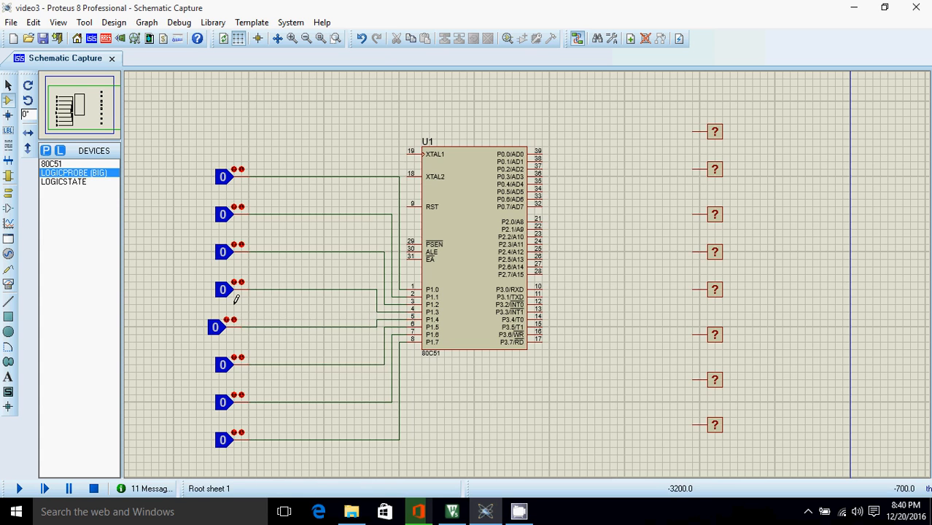
pyautogui.moveTo(576, 148)
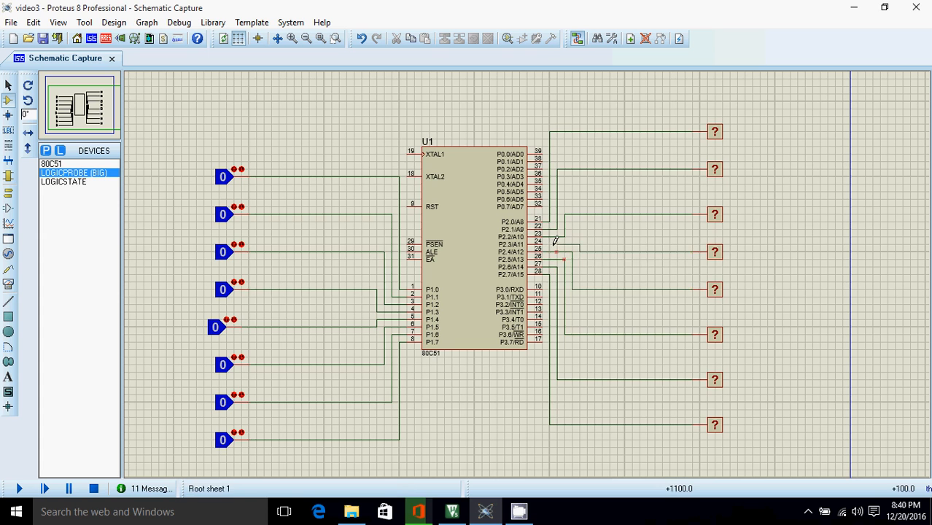
# Load Objects\video3.hex as the 80C51's program file and confirm its properties.
pyautogui.click(470, 226)
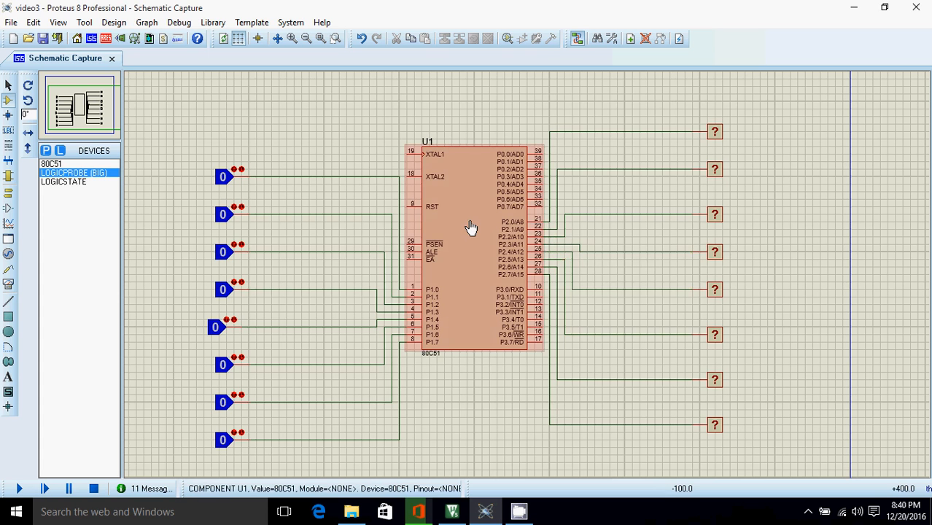
pyautogui.doubleClick(470, 226)
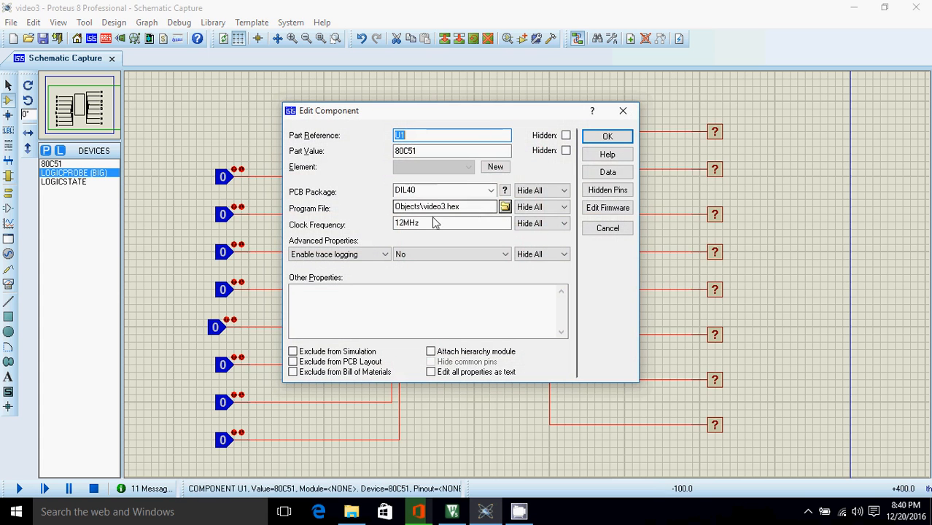
pyautogui.click(444, 223)
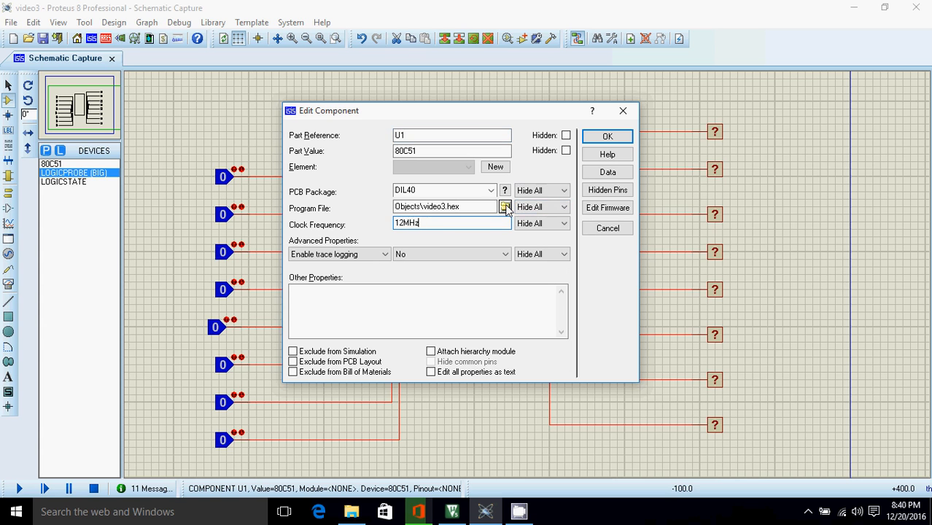
pyautogui.click(504, 206)
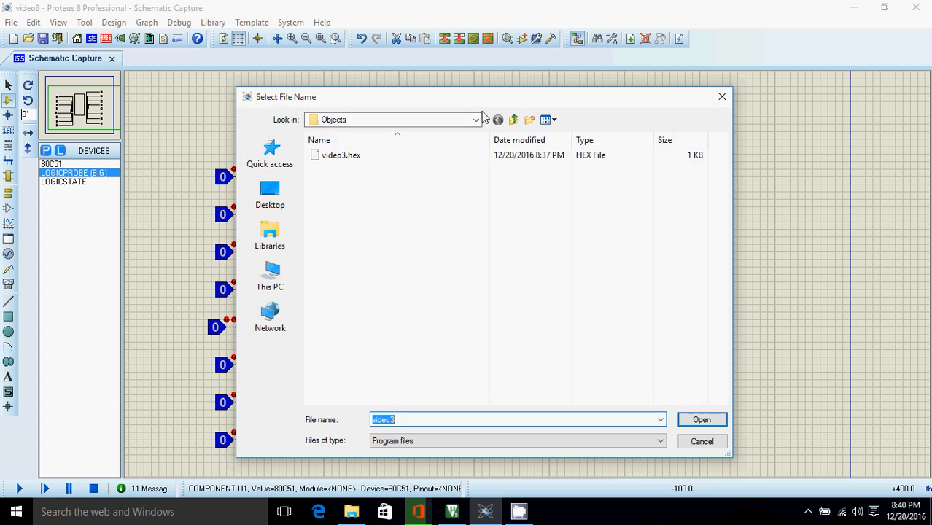
pyautogui.click(513, 119)
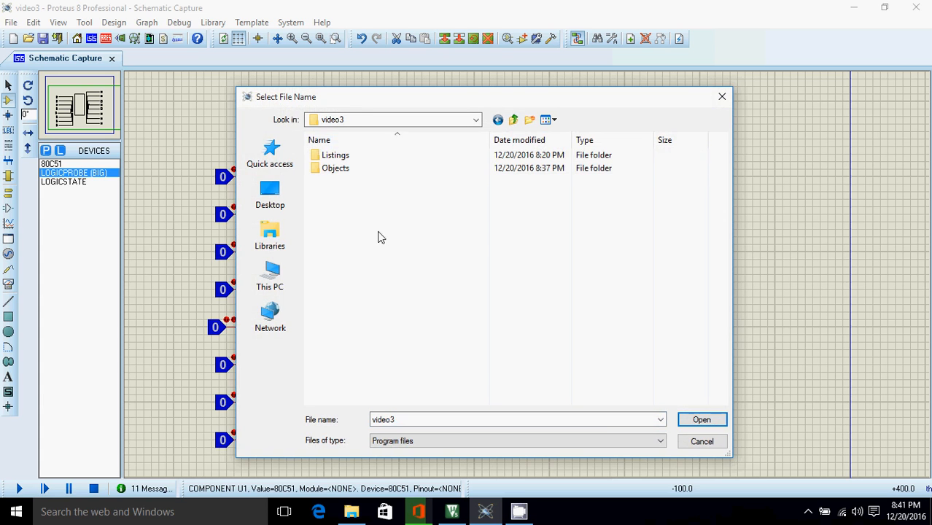
pyautogui.moveTo(352, 139)
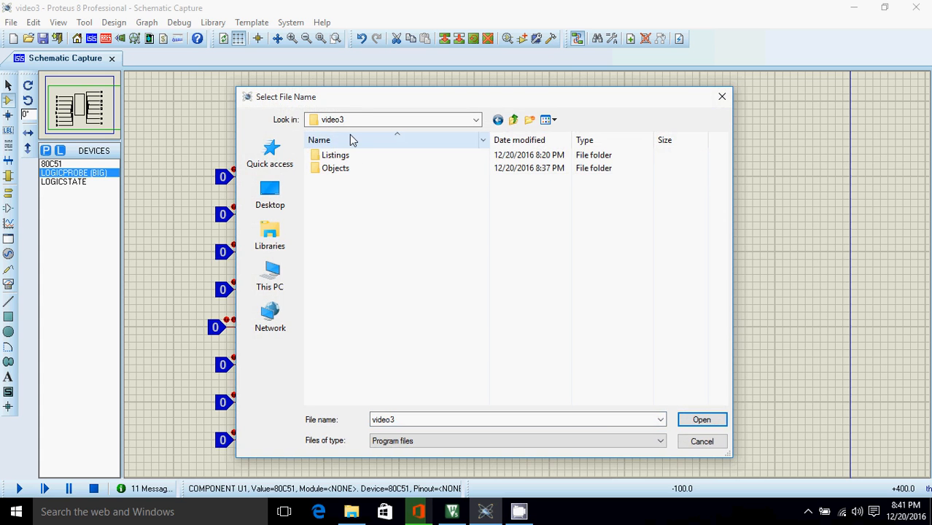
pyautogui.doubleClick(335, 167)
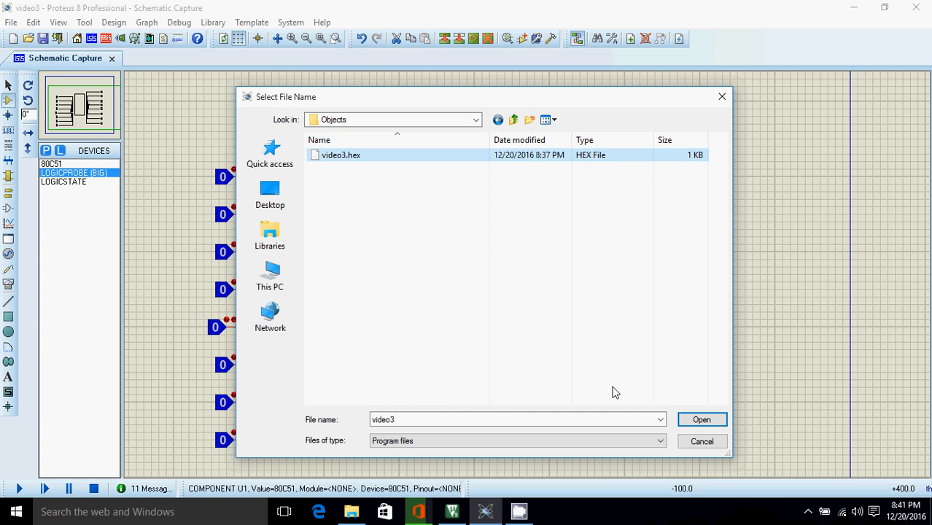
pyautogui.click(700, 419)
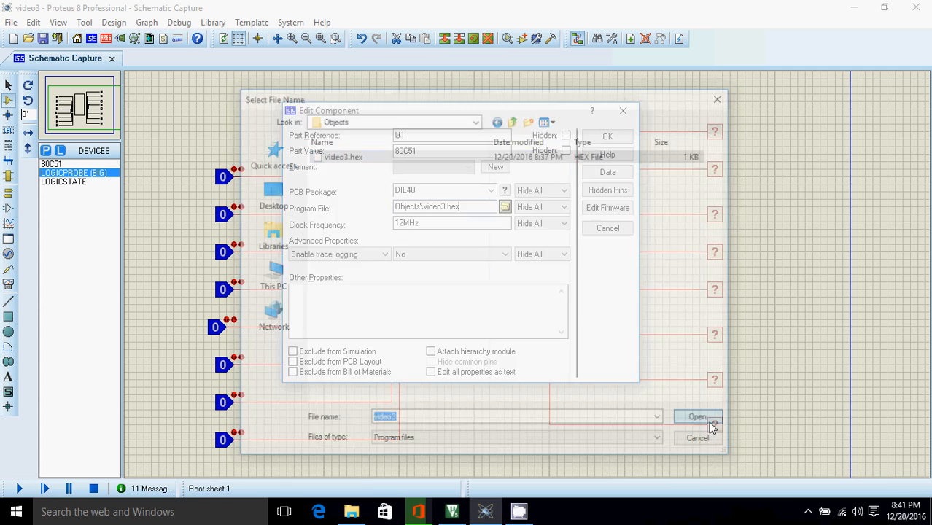
pyautogui.click(695, 417)
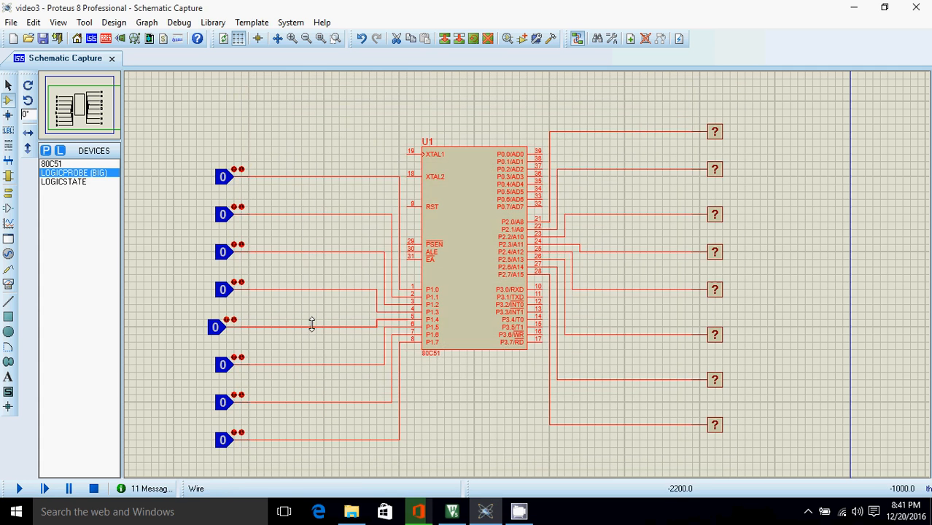
# Start the Proteus simulation and confirm all eight P2 logic probes read 0 with P1 inputs at 0.
pyautogui.click(19, 488)
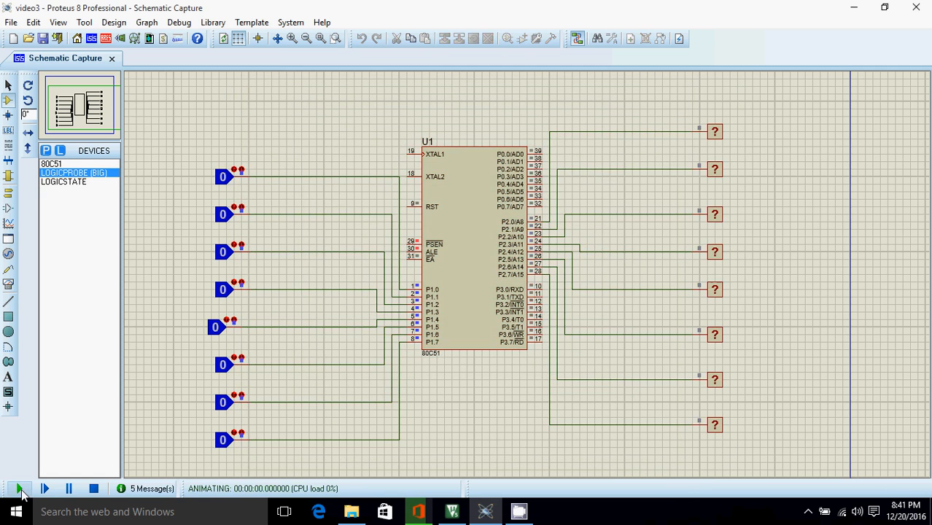
pyautogui.click(20, 489)
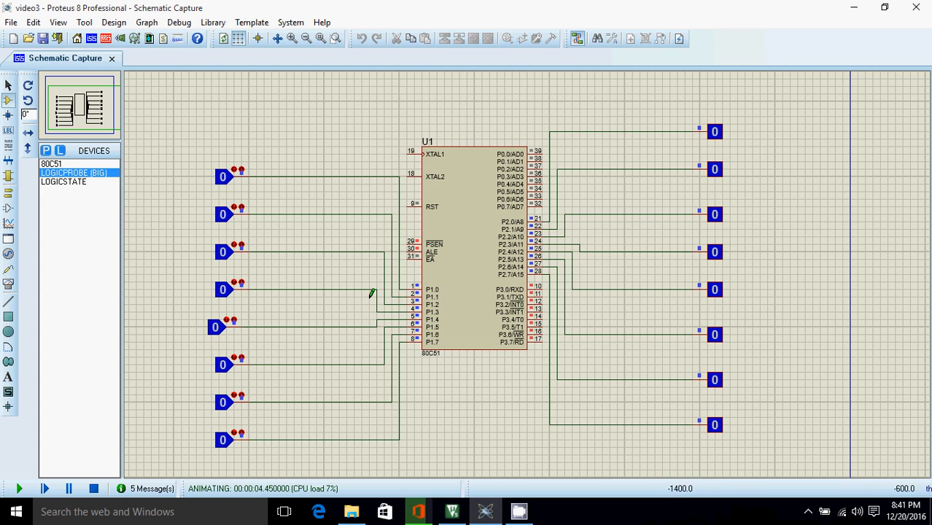
pyautogui.click(223, 251)
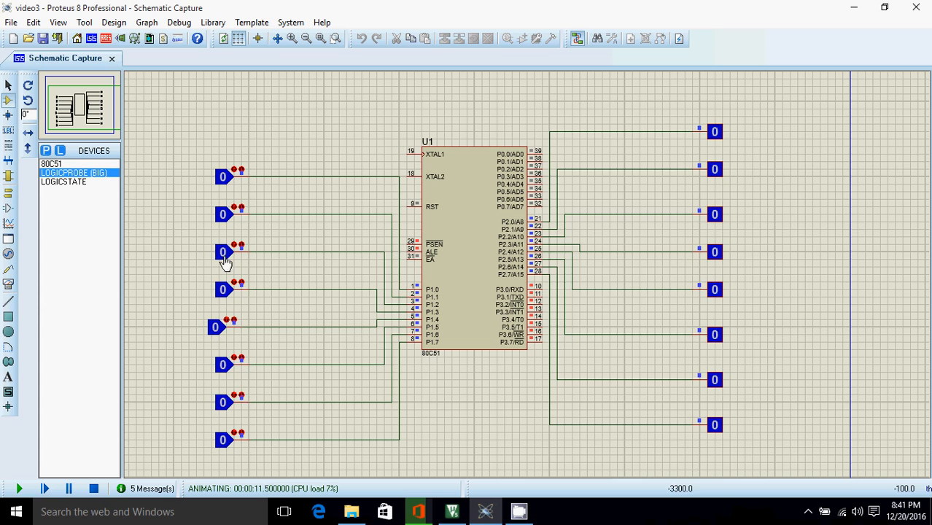
pyautogui.moveTo(122, 421)
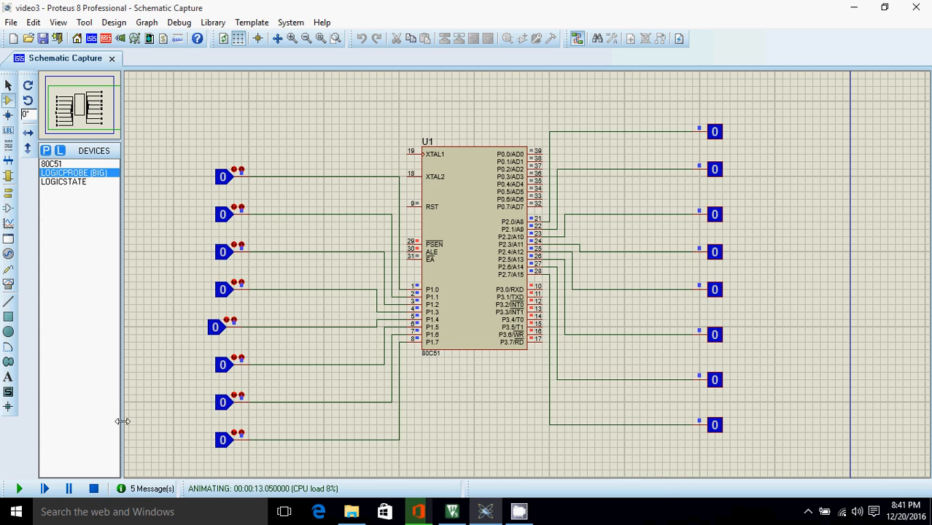